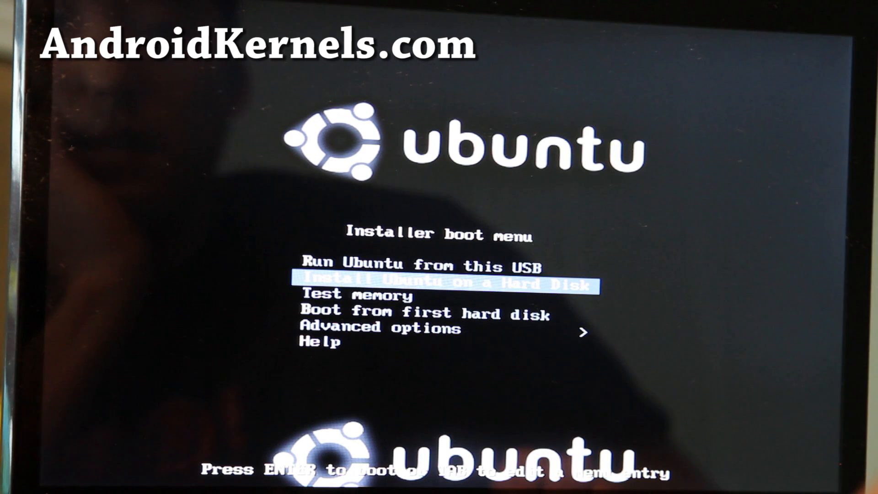
Highlight 'Run Ubuntu from this USB' with the arrow keys and boot it
key(Down)
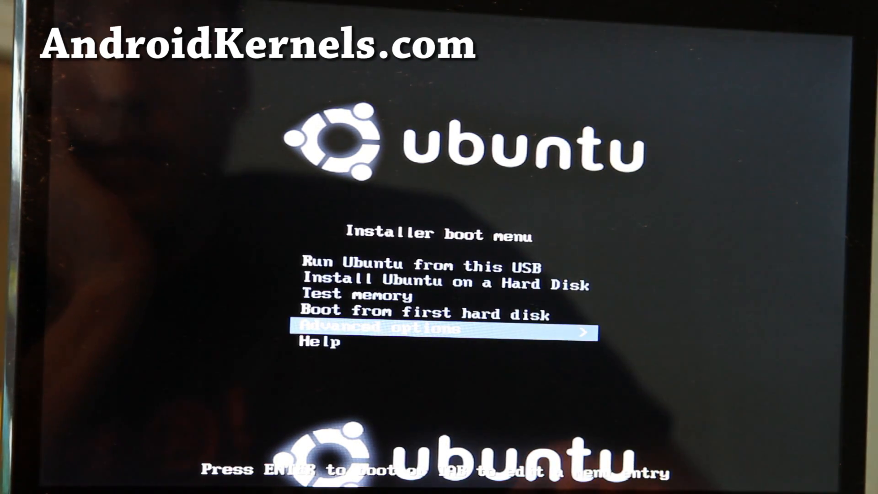
key(Down)
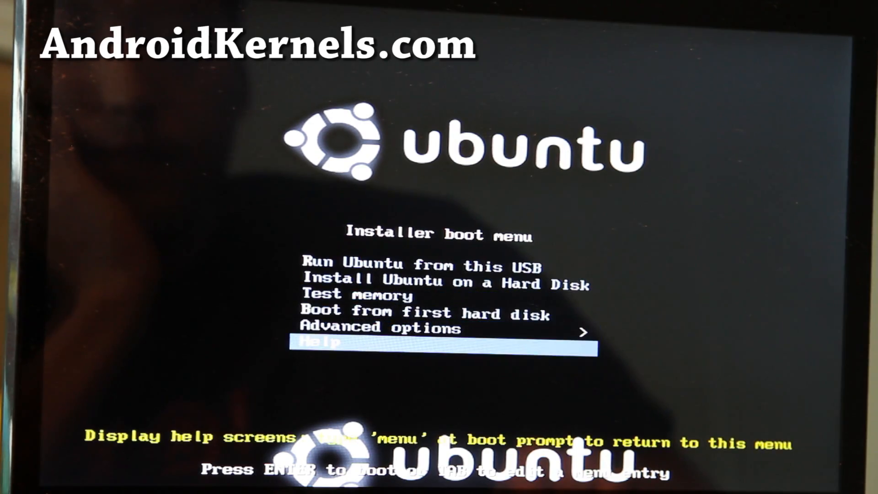
key(up)
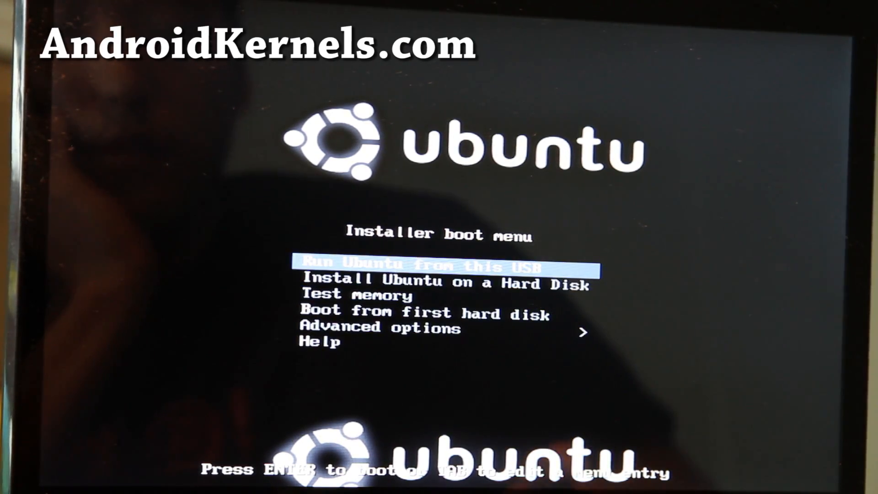
key(Return)
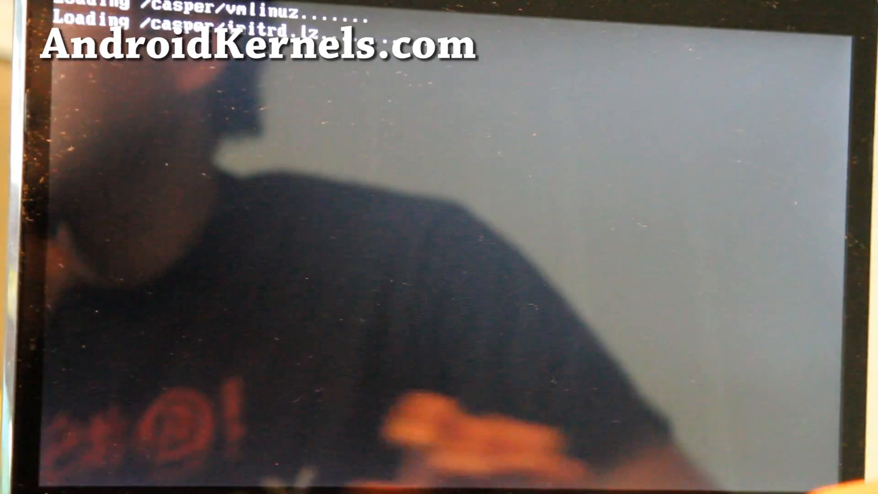